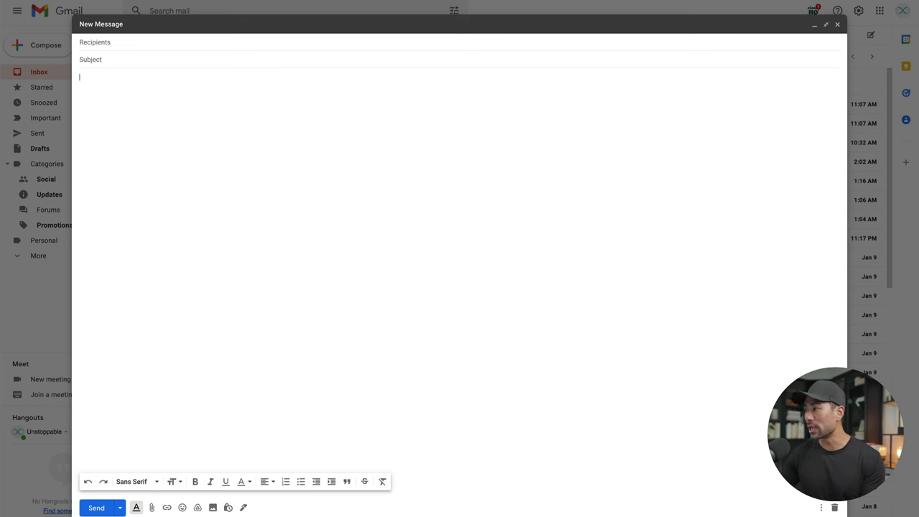
Step: Write a new Gmail message body and insert the /meeting Text Blaze snippet shortcut
left_click(826, 23)
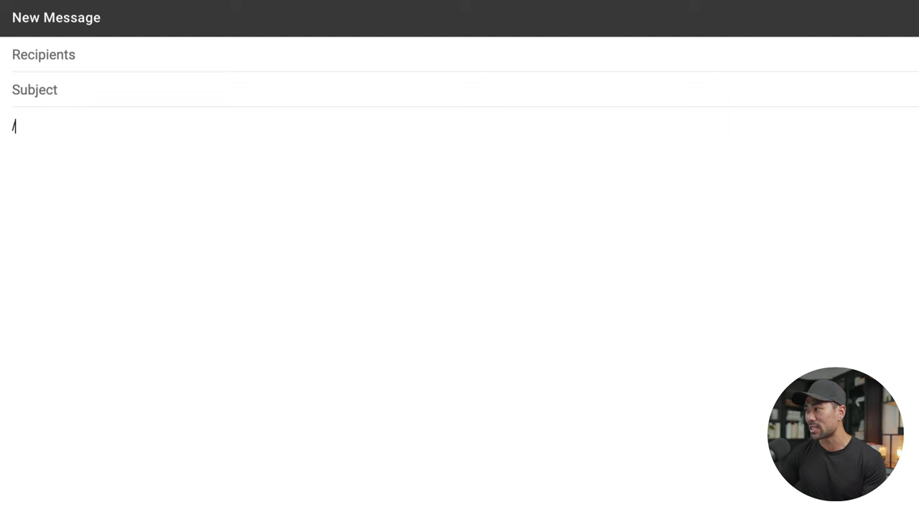
type("link")
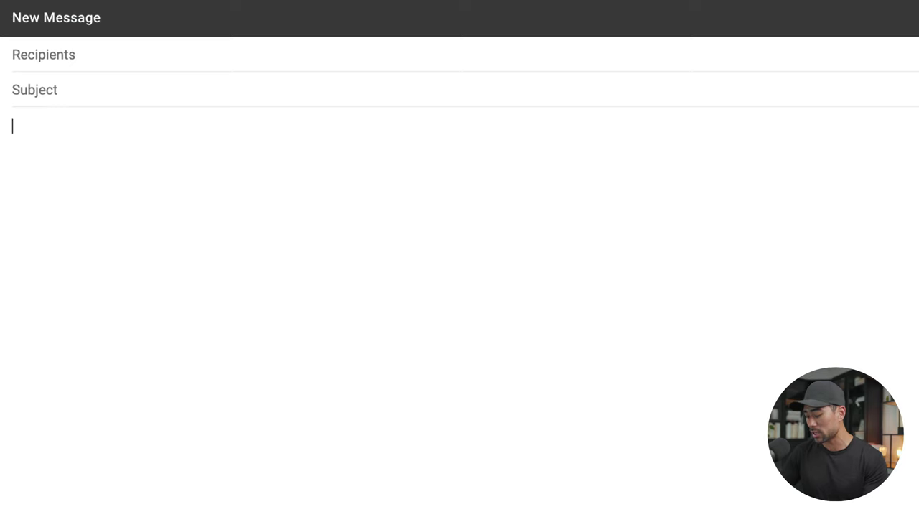
type("/meetin")
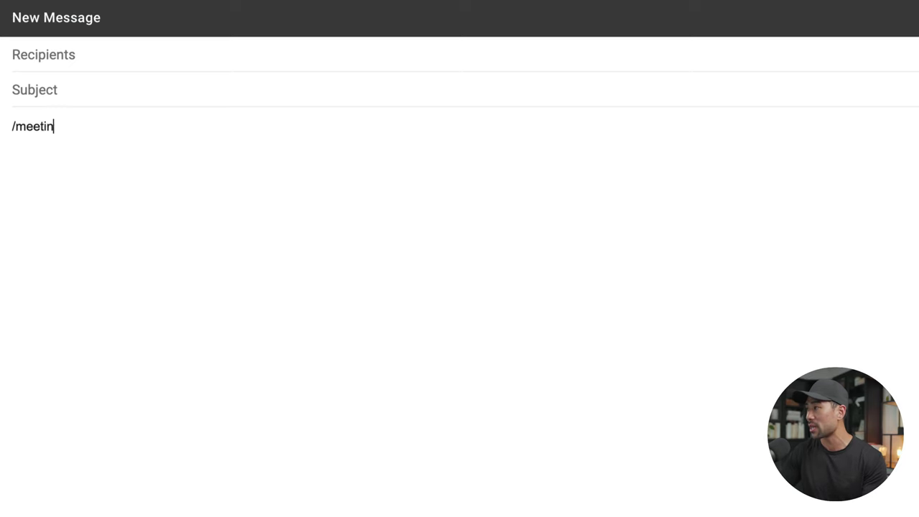
key("Enter")
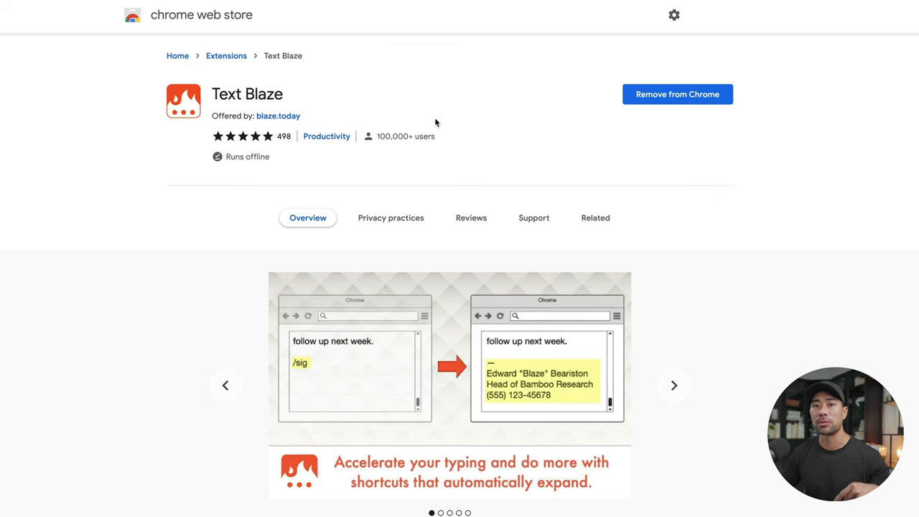
mouse_move(422, 135)
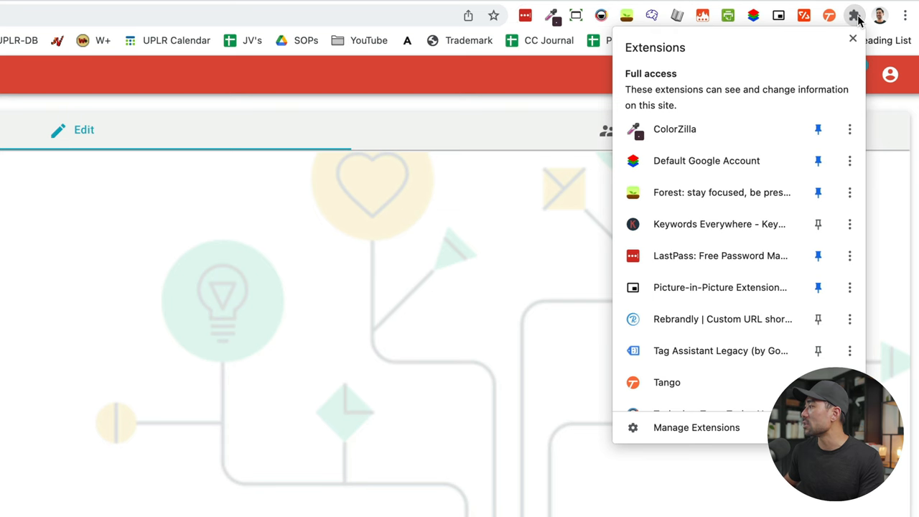
Step: Scroll down the Text Blaze Chrome Web Store listing to review it
scroll("down", 3)
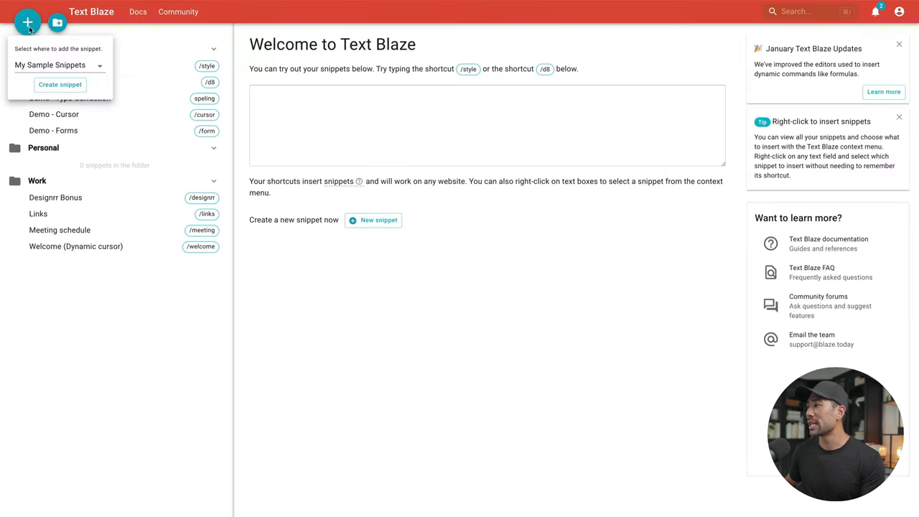
Step: Add a Work snippet labelled Demo, shortcut /demo, inserting 'This is a demo'
left_click(60, 66)
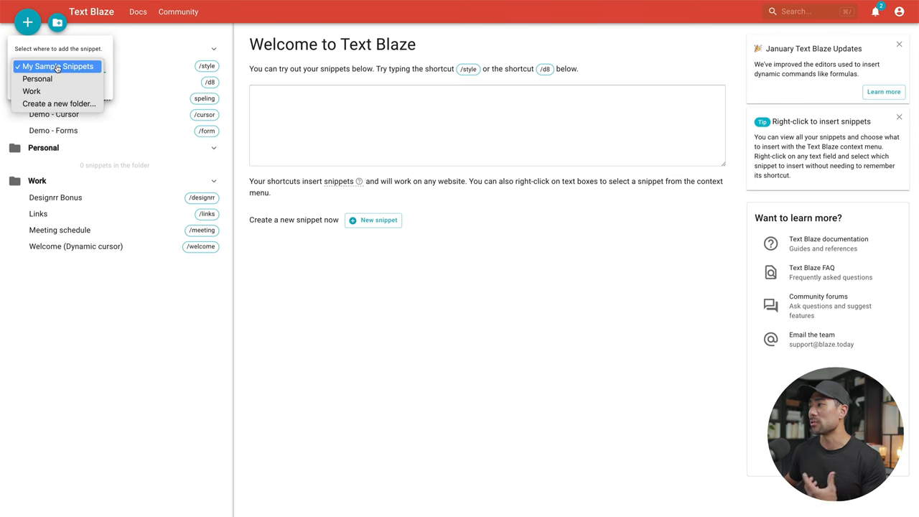
mouse_move(58, 92)
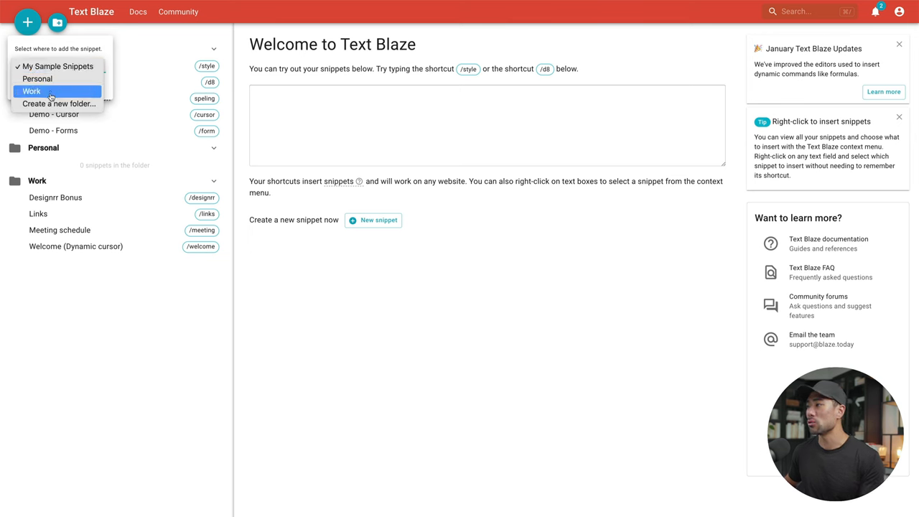
mouse_move(59, 103)
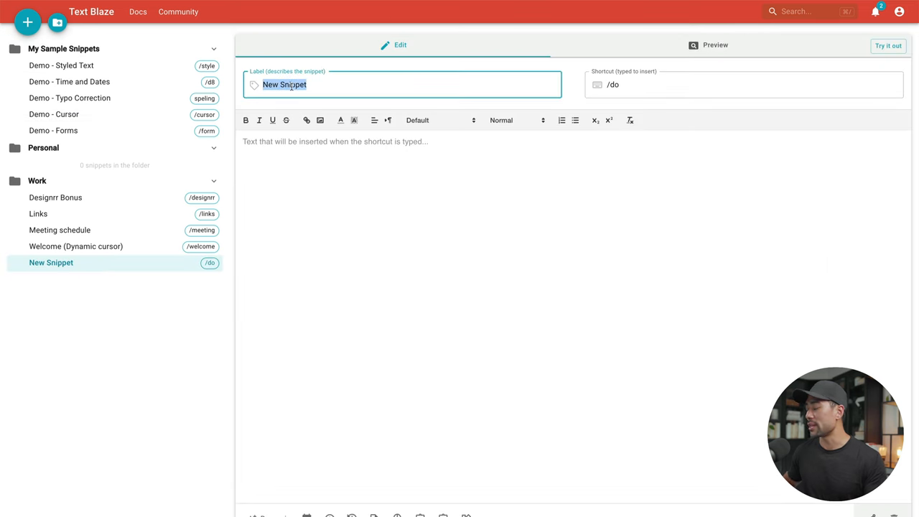
type("Demo")
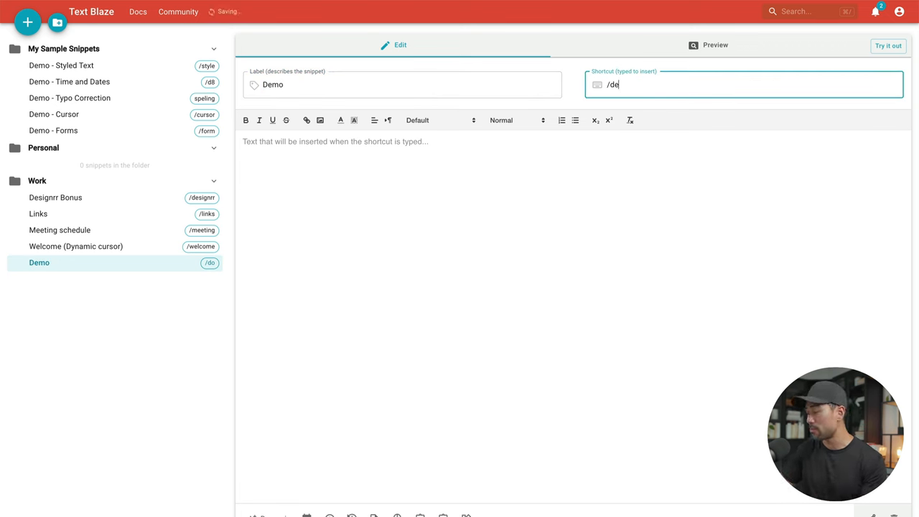
type("mo")
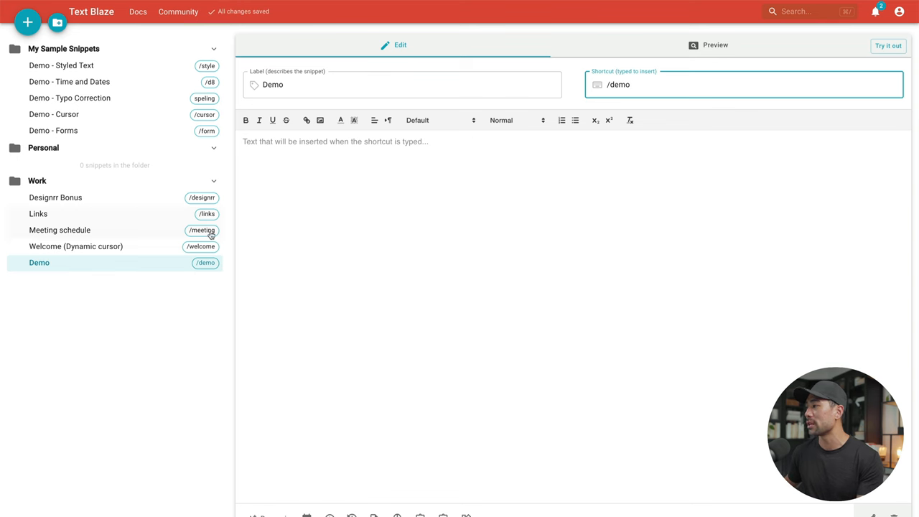
left_click(311, 142)
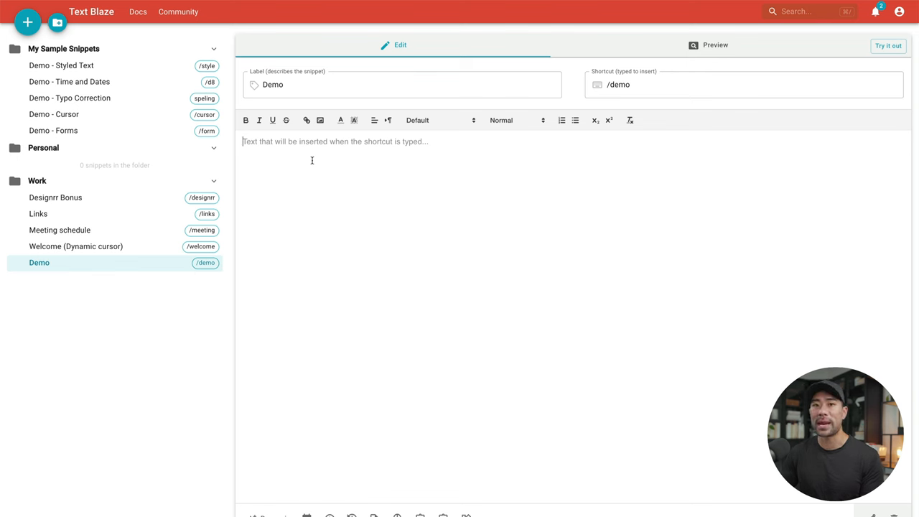
type("This is a demo")
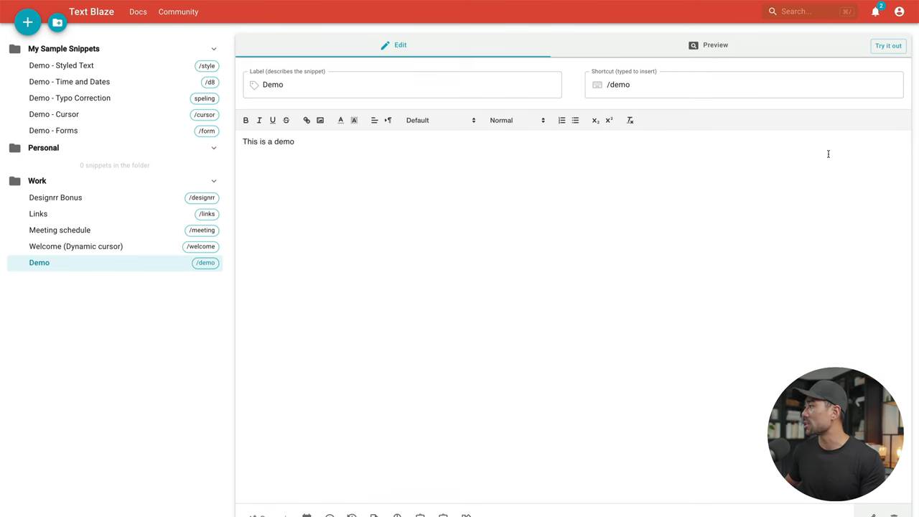
Step: Test the new snippet by entering /demo in the Try it out box
left_click(887, 44)
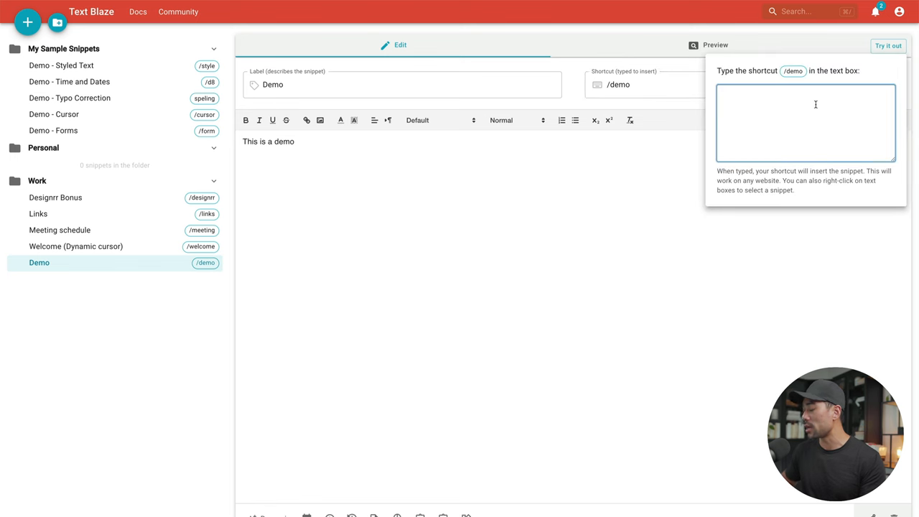
type("/demo")
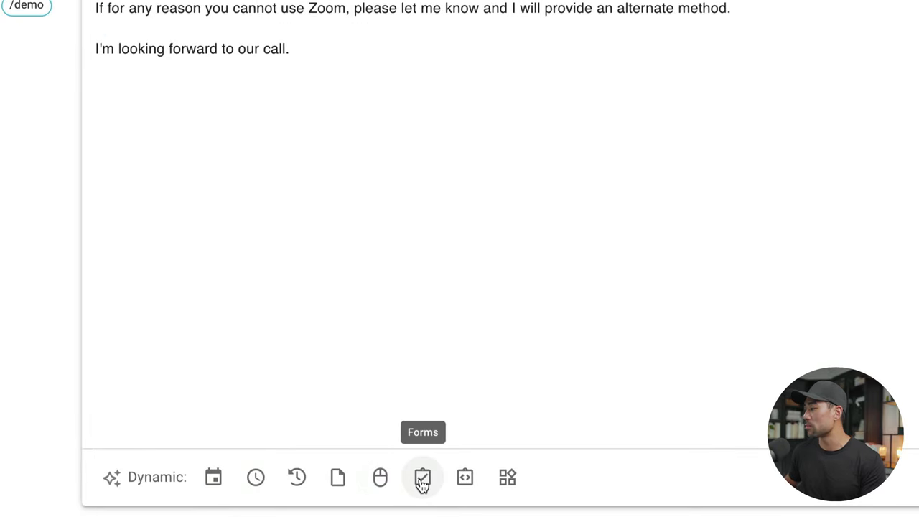
mouse_move(465, 477)
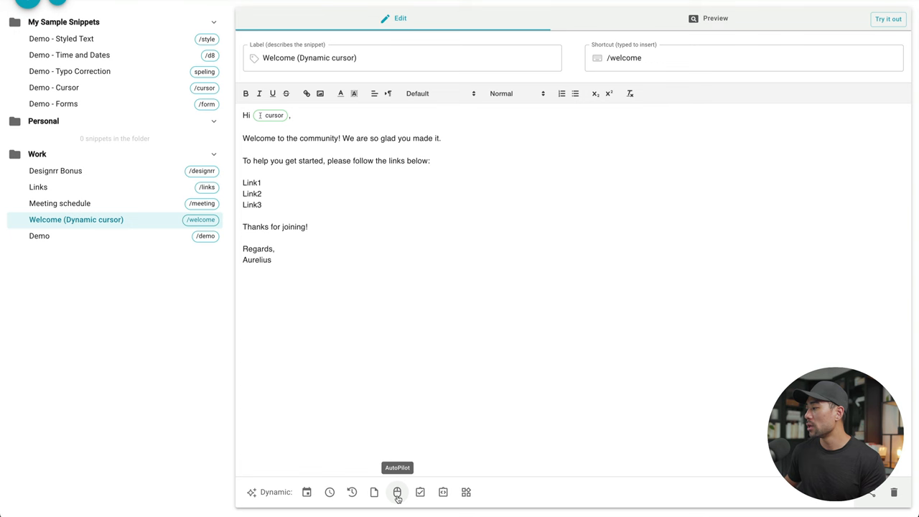
Step: Review the snippet automation actions like Place cursor, then head to Text Blaze pricing
left_click(397, 493)
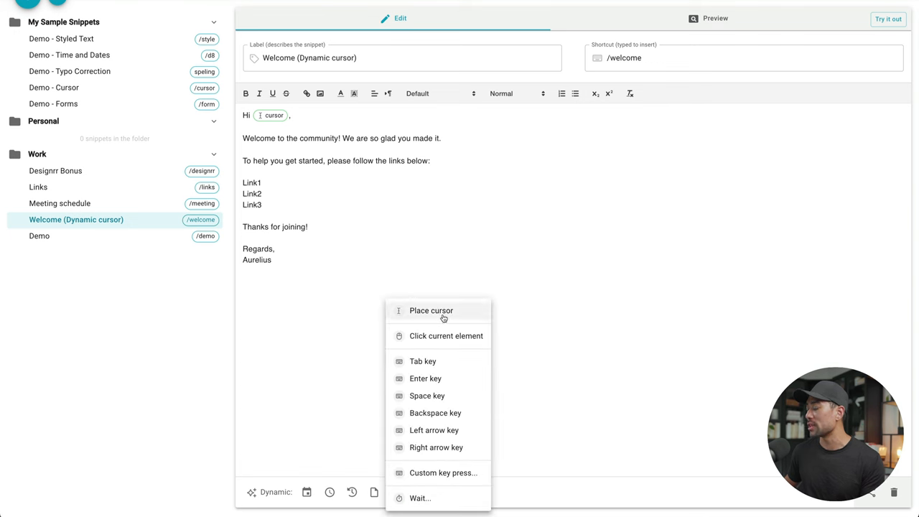
mouse_move(446, 336)
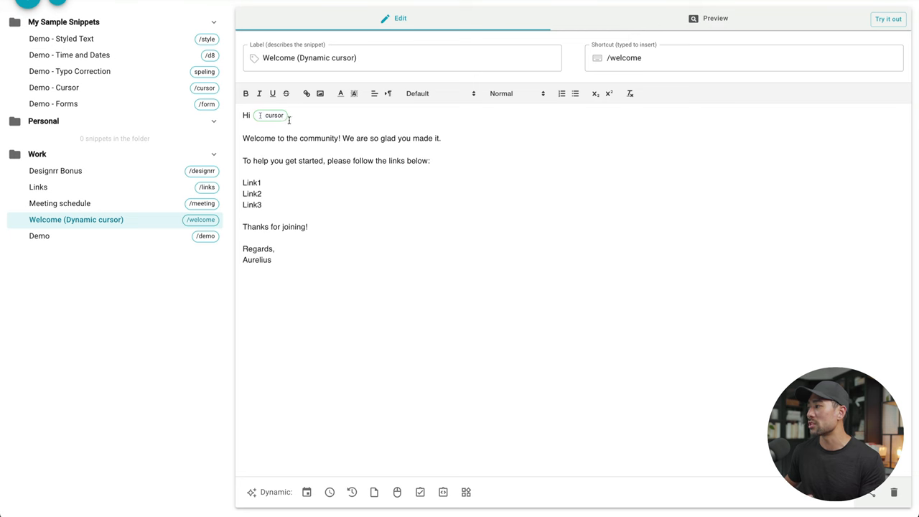
type(",")
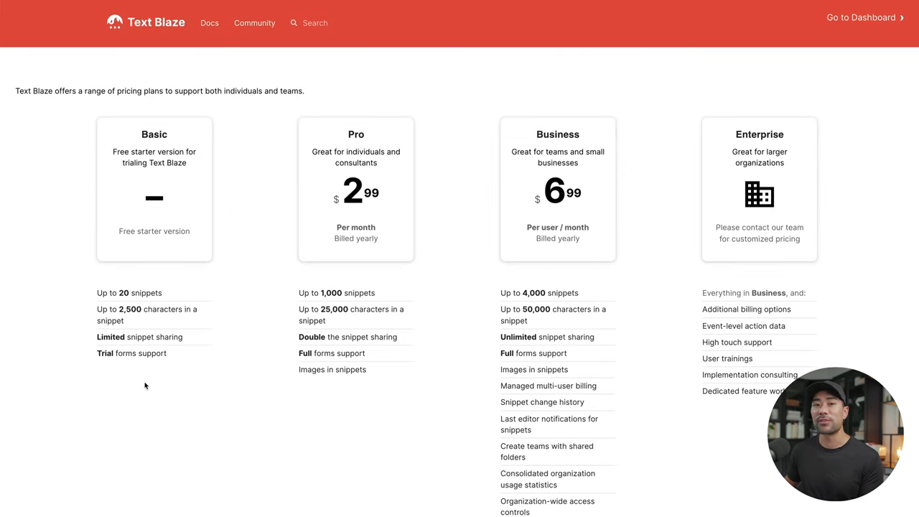
mouse_move(321, 325)
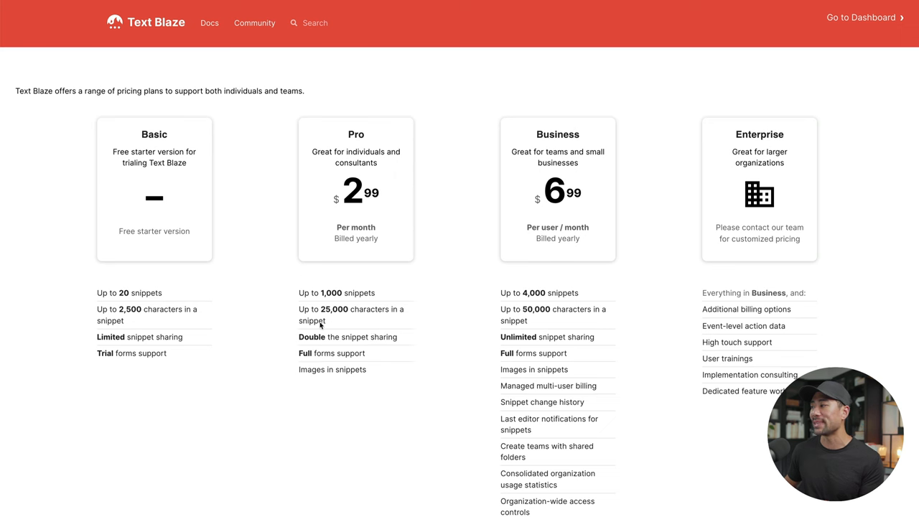
mouse_move(350, 308)
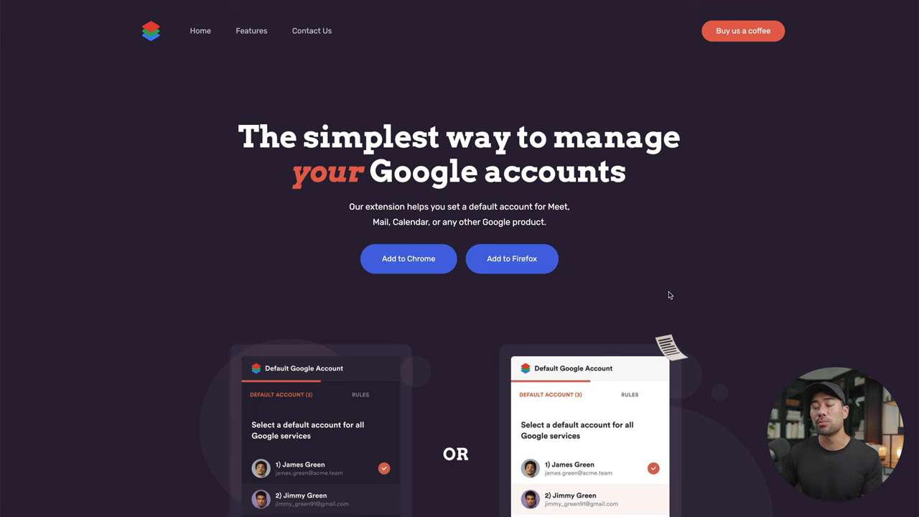
Step: Highlight the default.wtf description of Default Google Account, then deselect it
left_click_drag(405, 207, 546, 222)
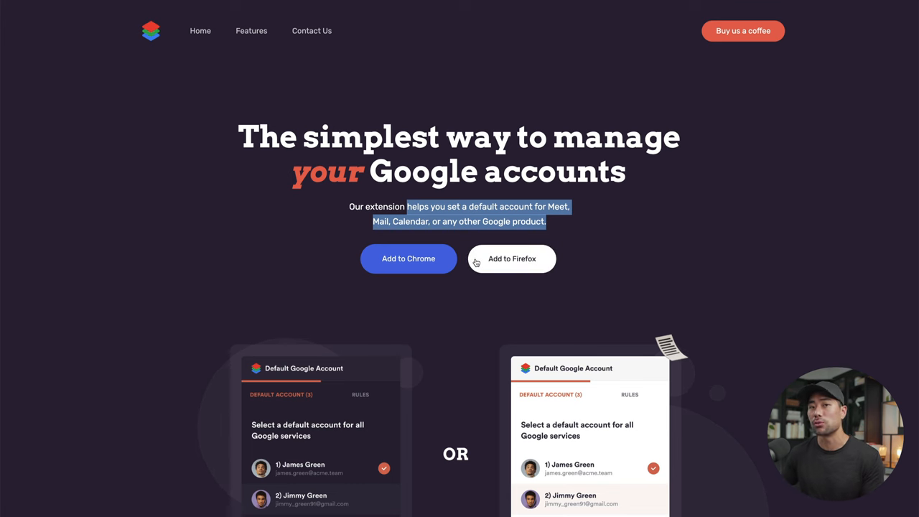
left_click(816, 9)
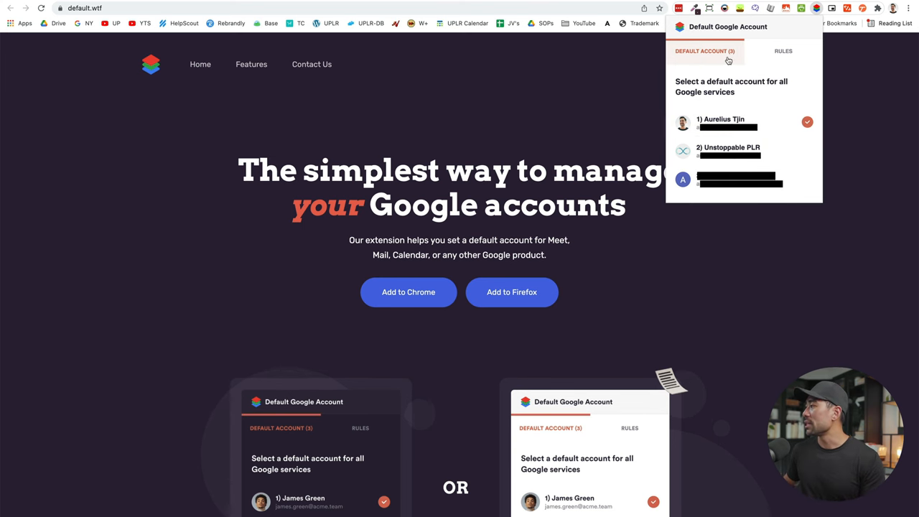
Step: Add a Rules-tab rule assigning a default account to the Calendar service
left_click(784, 51)
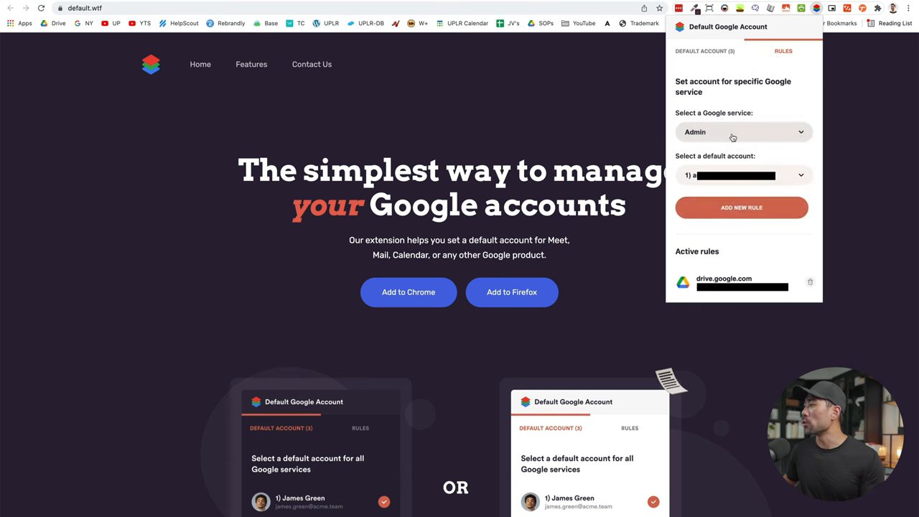
left_click(744, 132)
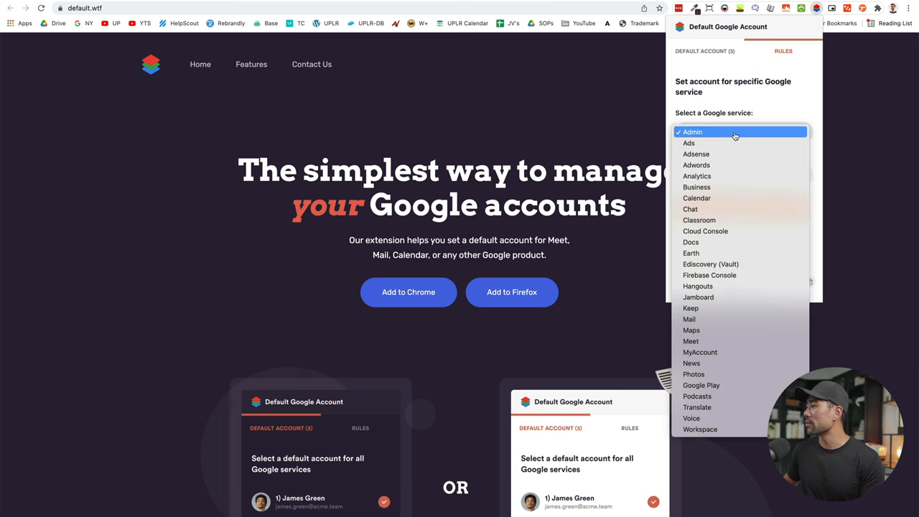
left_click(697, 198)
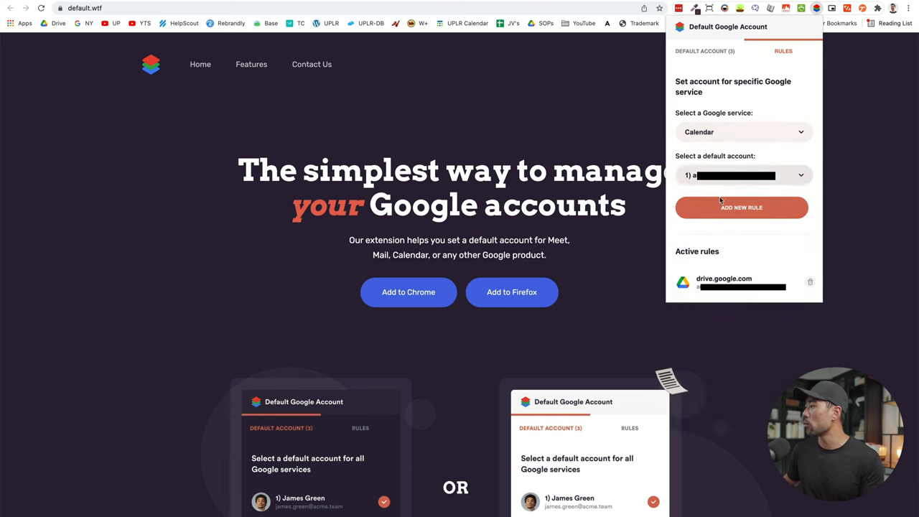
left_click(744, 175)
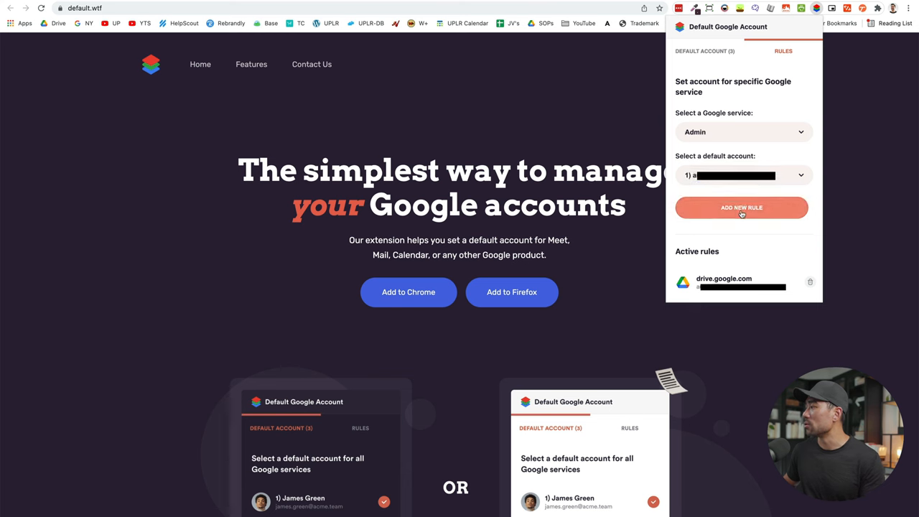
left_click(741, 207)
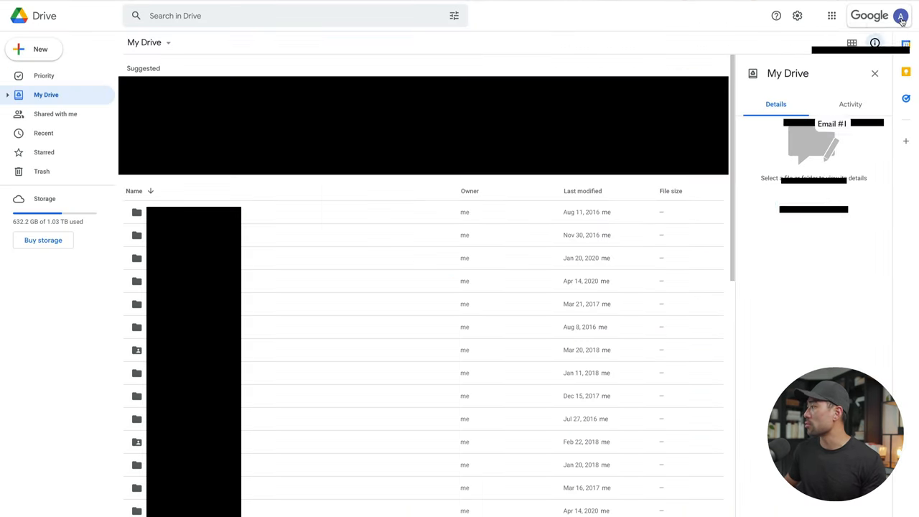
Step: Launch Calendar and Gmail under the default account from the Google apps launcher
left_click(901, 14)
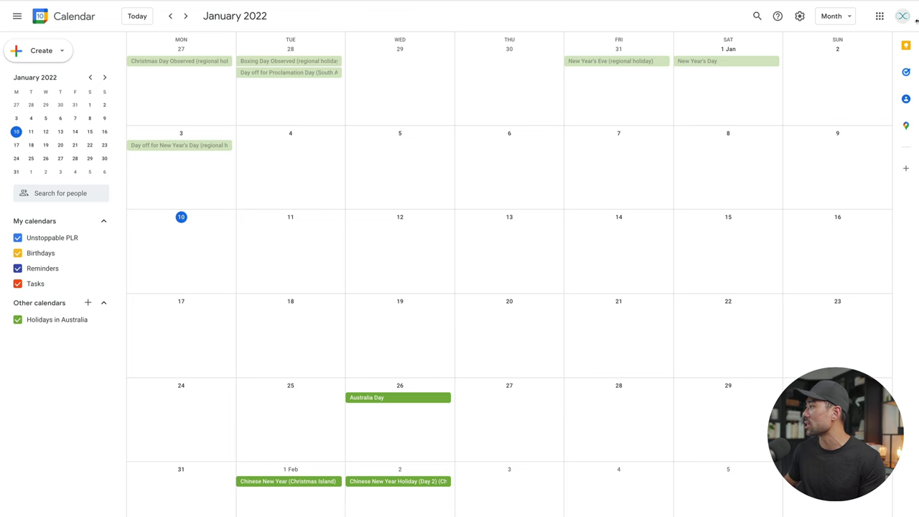
left_click(903, 15)
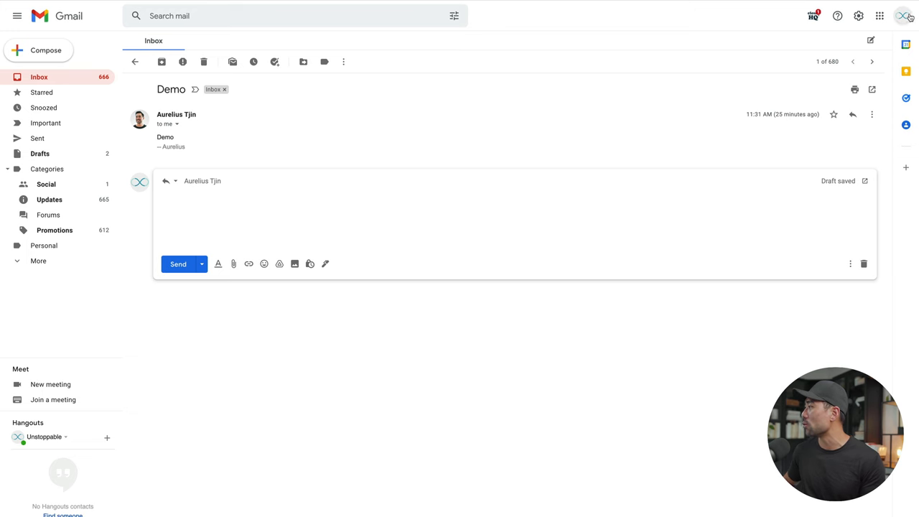
left_click(904, 15)
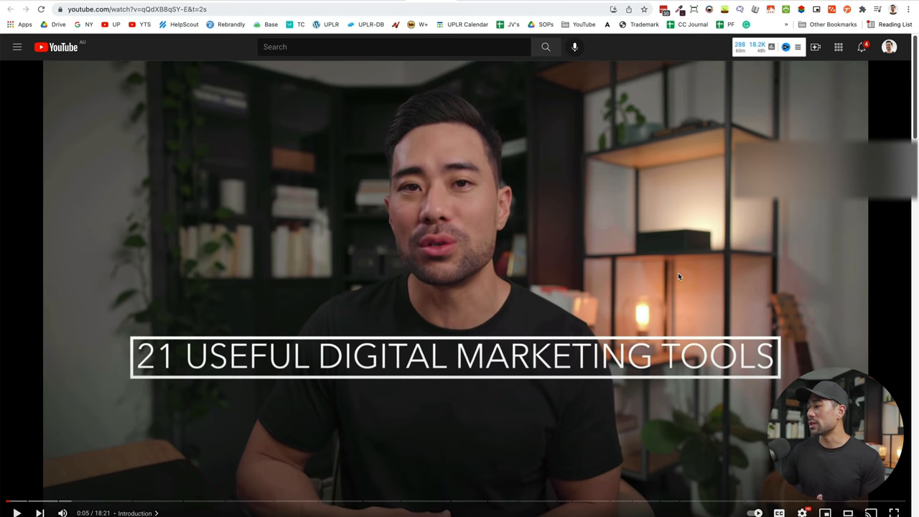
mouse_move(655, 448)
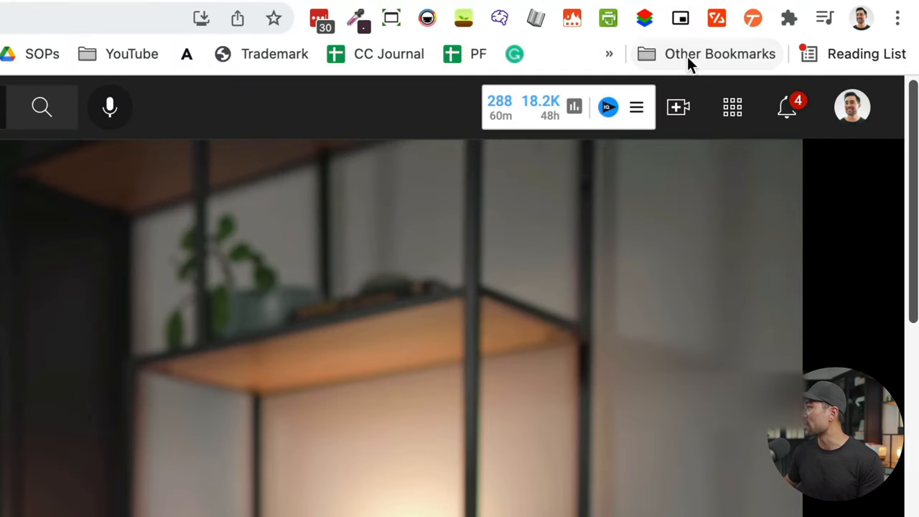
mouse_move(681, 17)
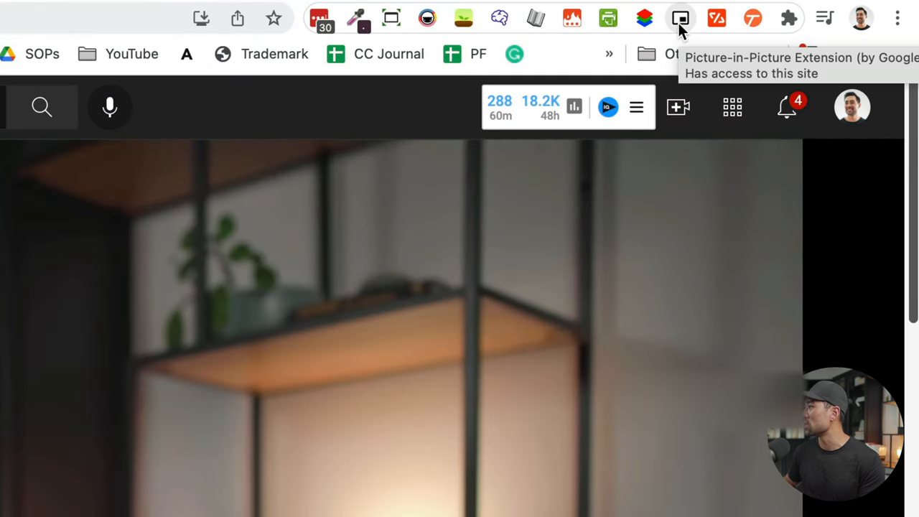
mouse_move(788, 17)
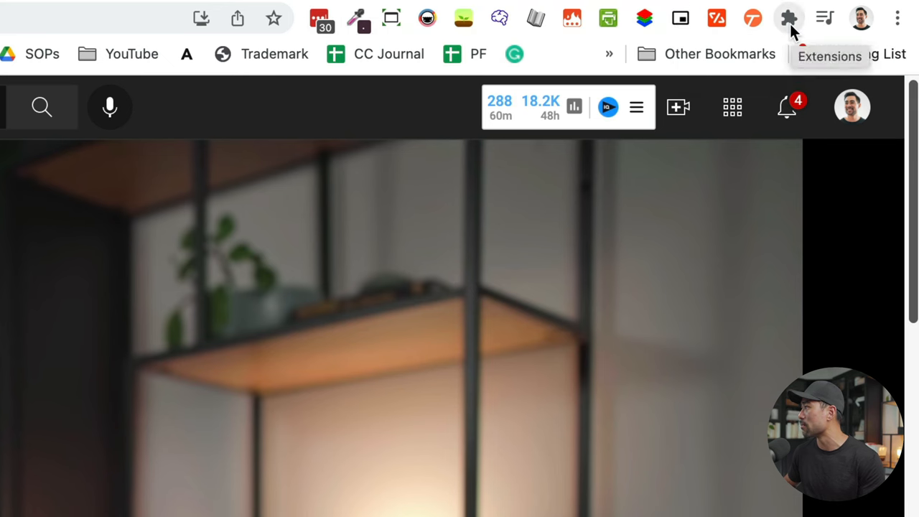
Step: Use the Picture-in-Picture extension to float the YouTube video over other apps
left_click(789, 17)
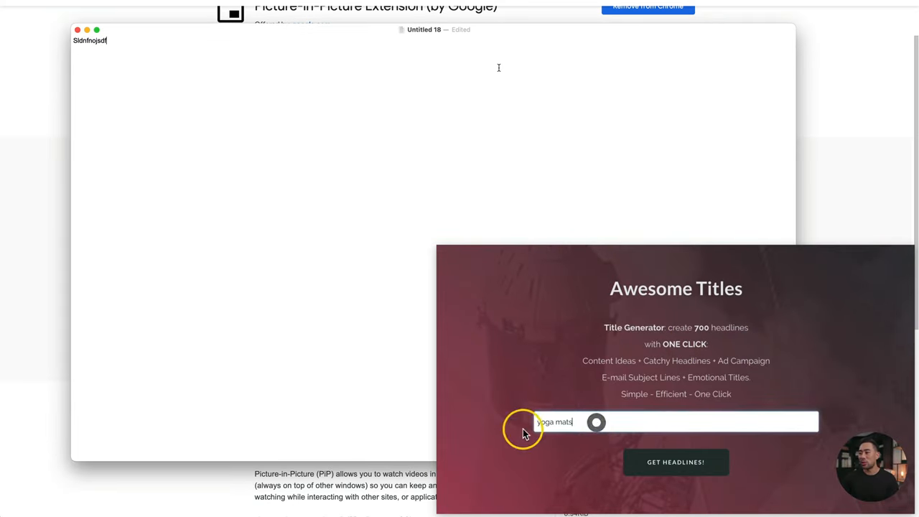
double_click(554, 422)
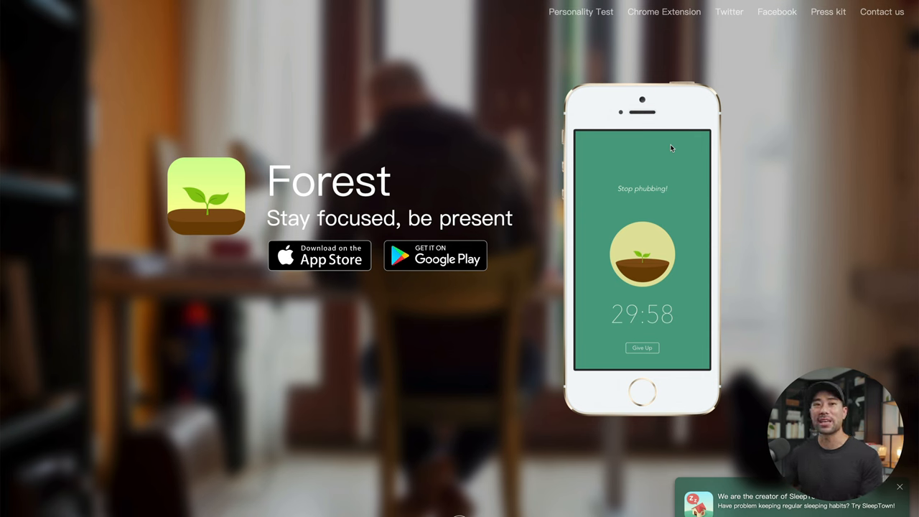
Step: Bring up the Forest timer, nudging it to 20 minutes and back to 10:00
scroll("down", 3)
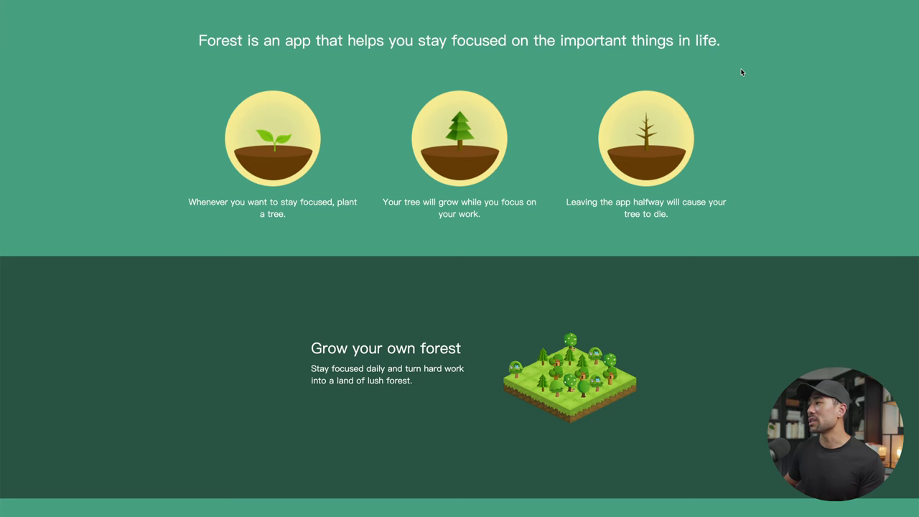
mouse_move(290, 215)
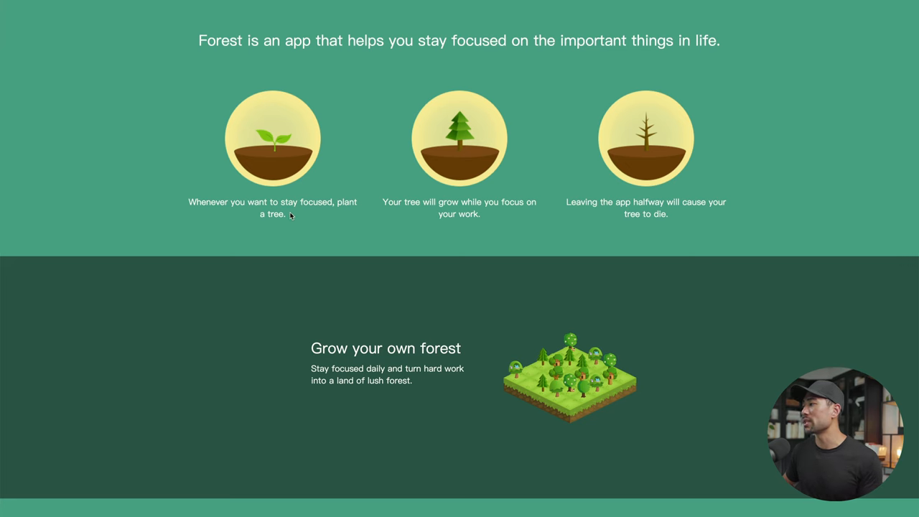
mouse_move(615, 169)
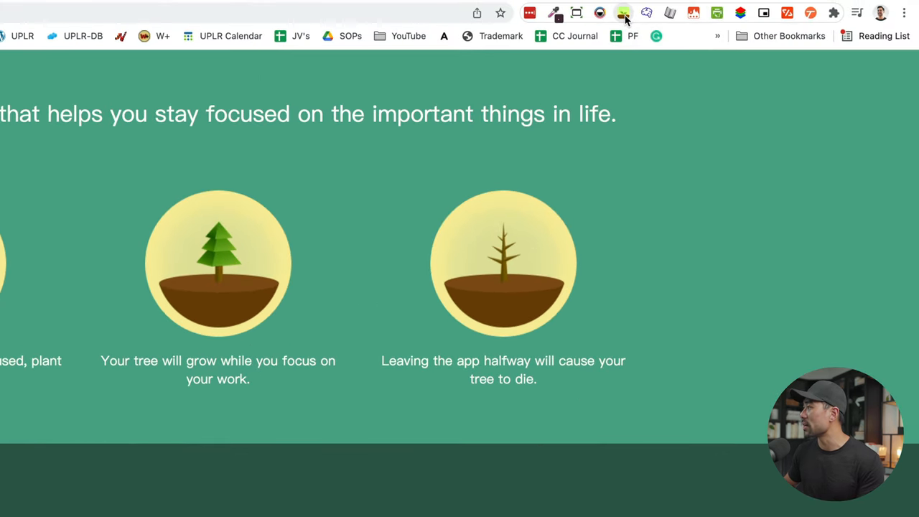
left_click(624, 13)
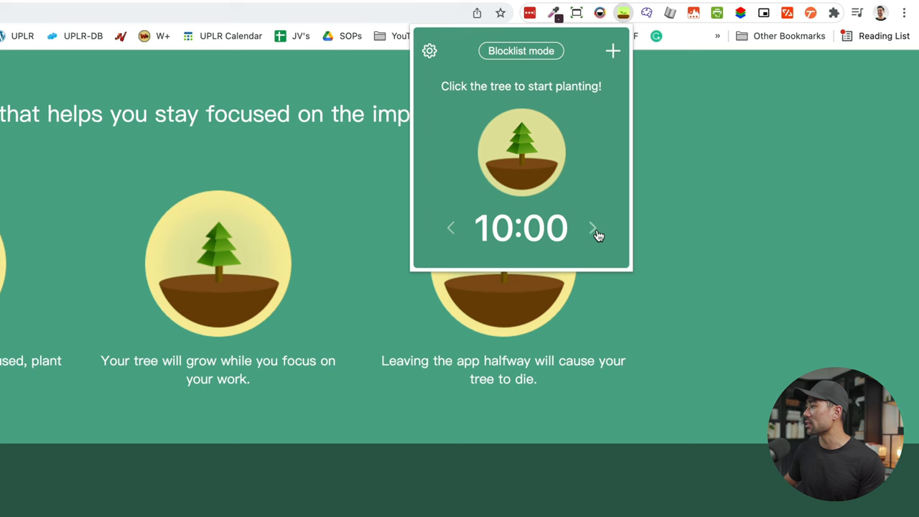
left_click(592, 227)
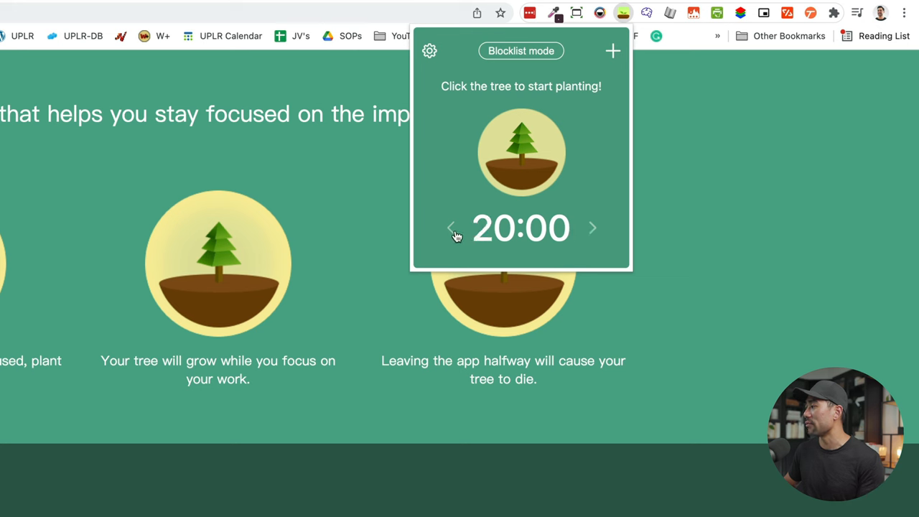
left_click(461, 228)
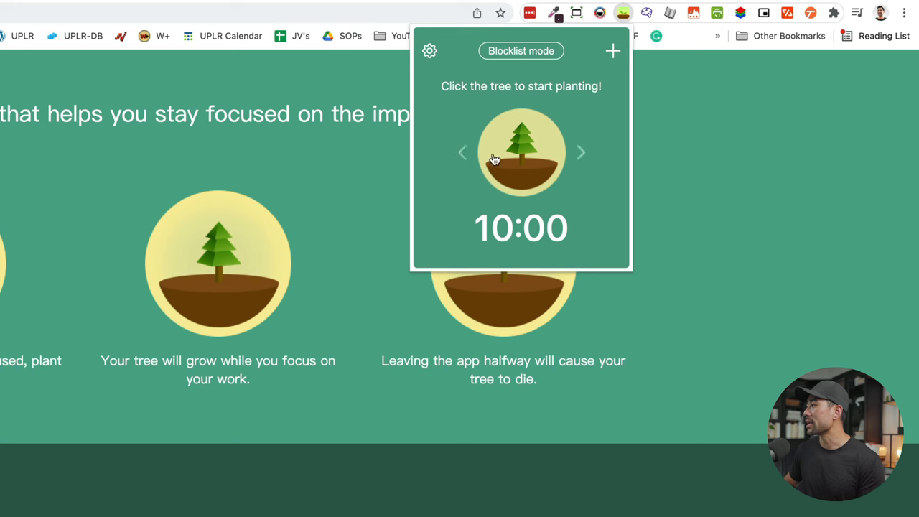
mouse_move(552, 178)
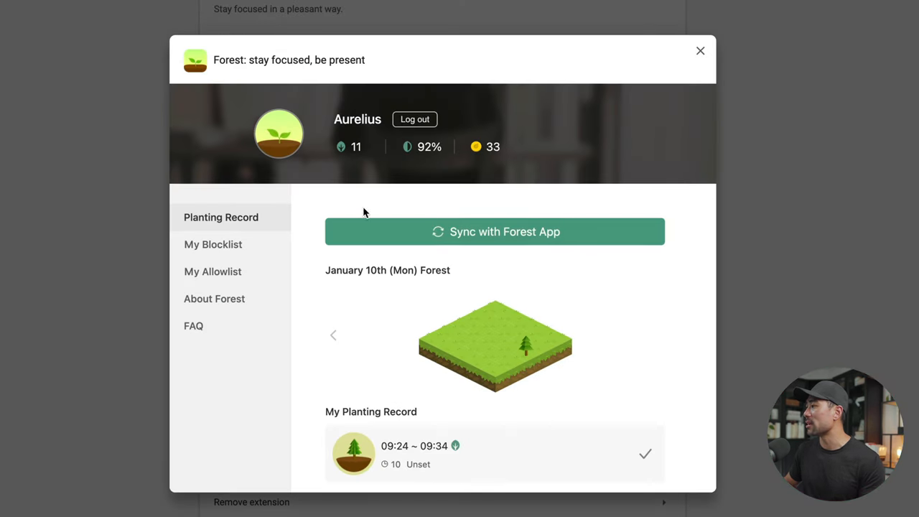
mouse_move(571, 382)
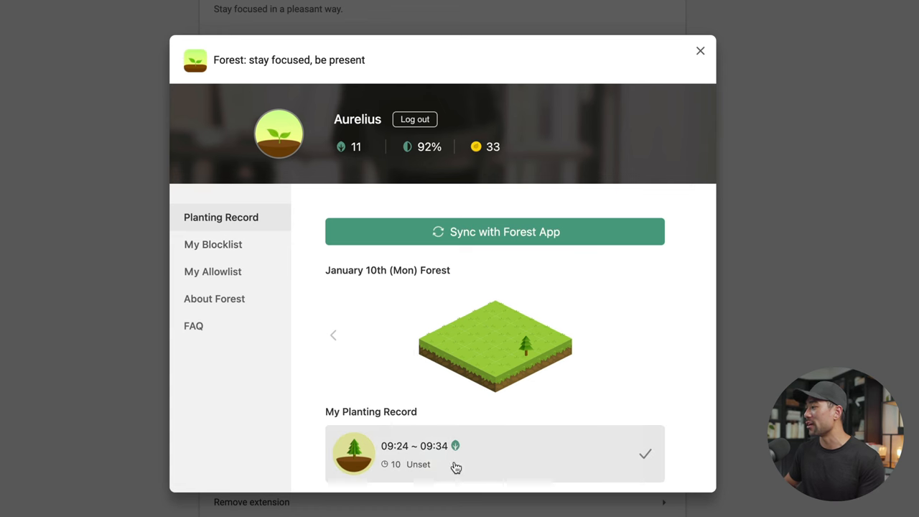
mouse_move(400, 475)
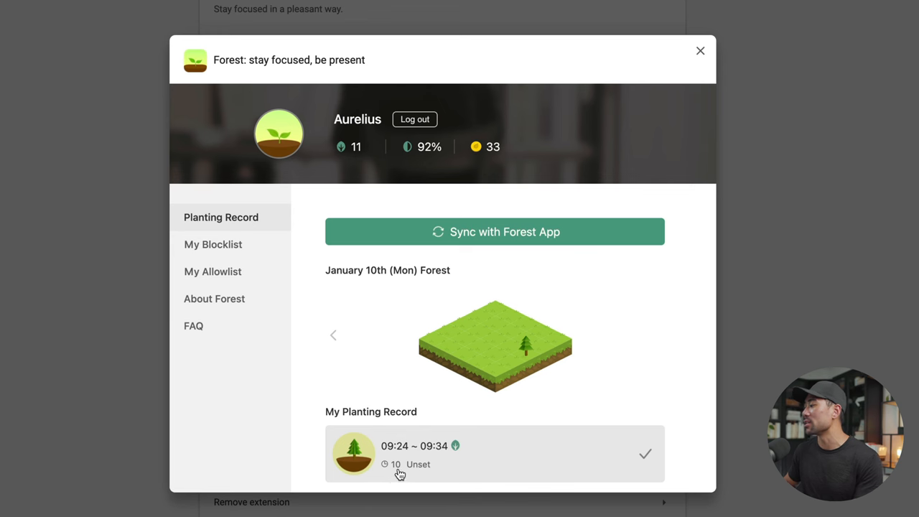
mouse_move(505, 442)
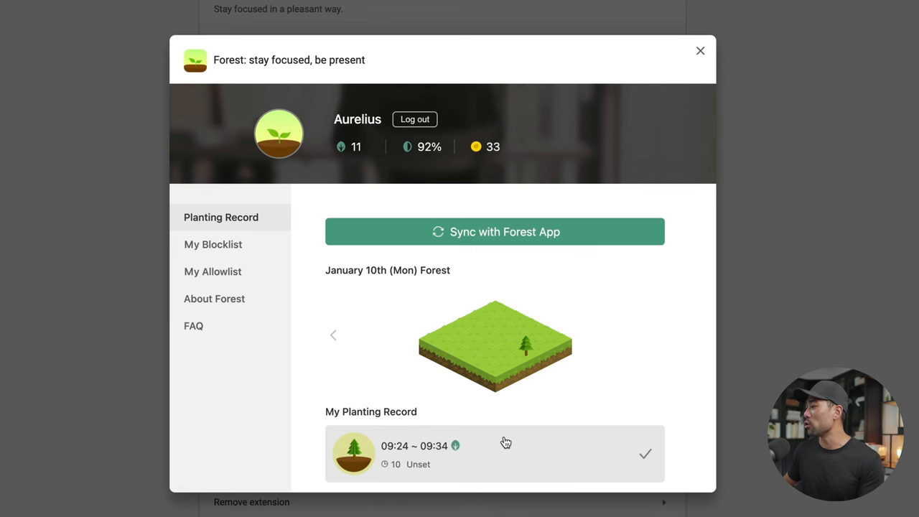
mouse_move(503, 341)
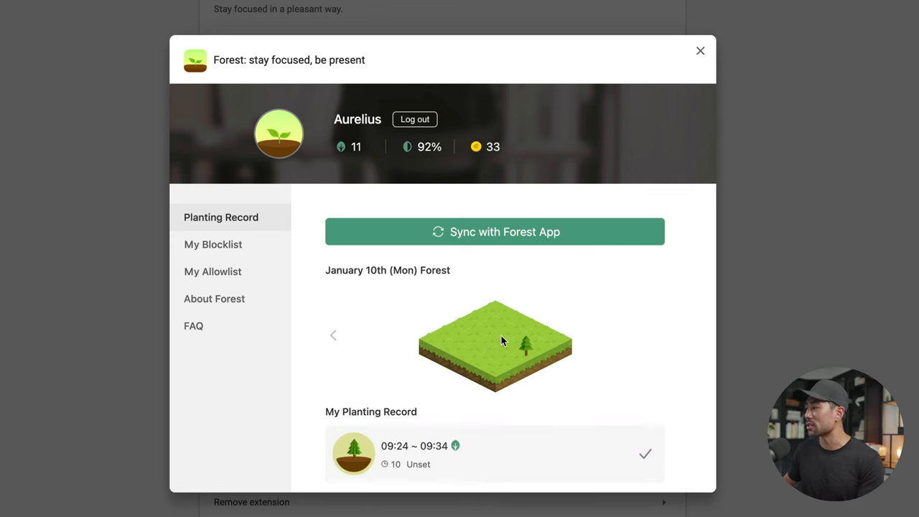
Step: View Forest's Planting Record with today's 09:24–09:34 focus session
left_click(212, 245)
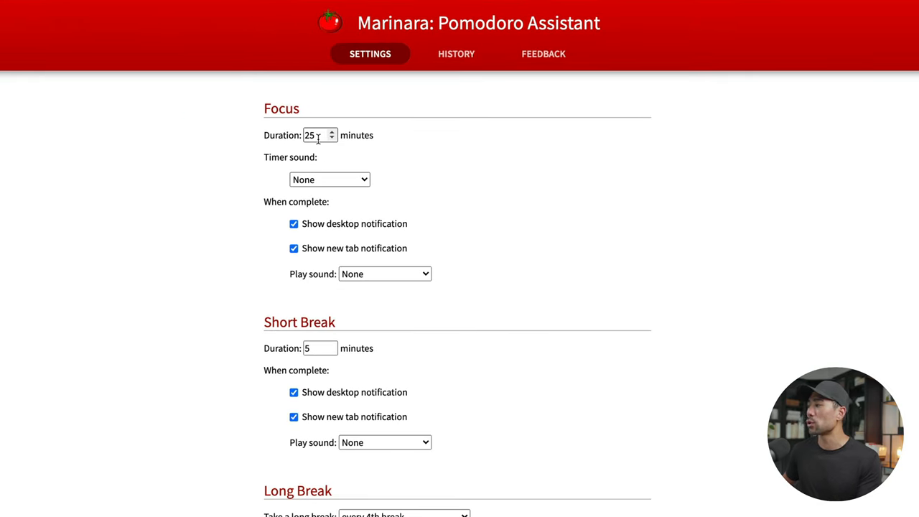
mouse_move(352, 207)
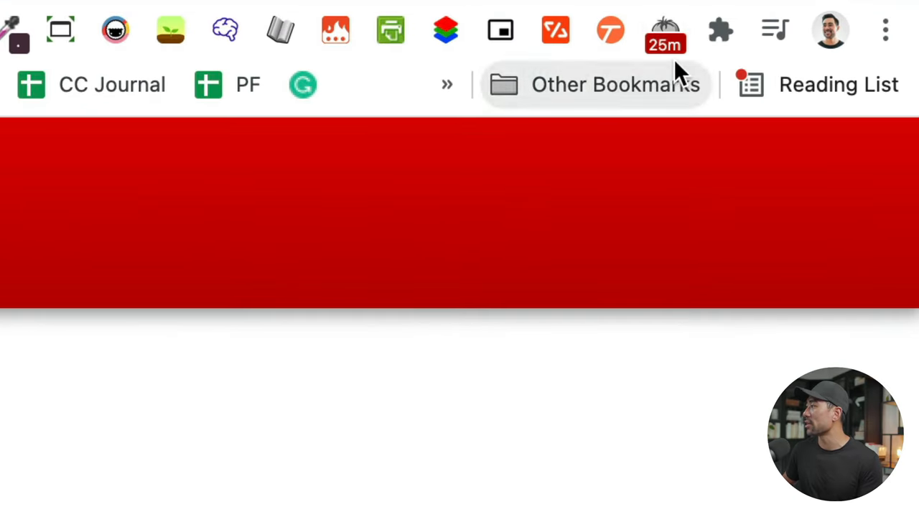
Step: Start Marinara's 25-minute Pomodoro focus timer from the toolbar tomato icon
left_click(663, 31)
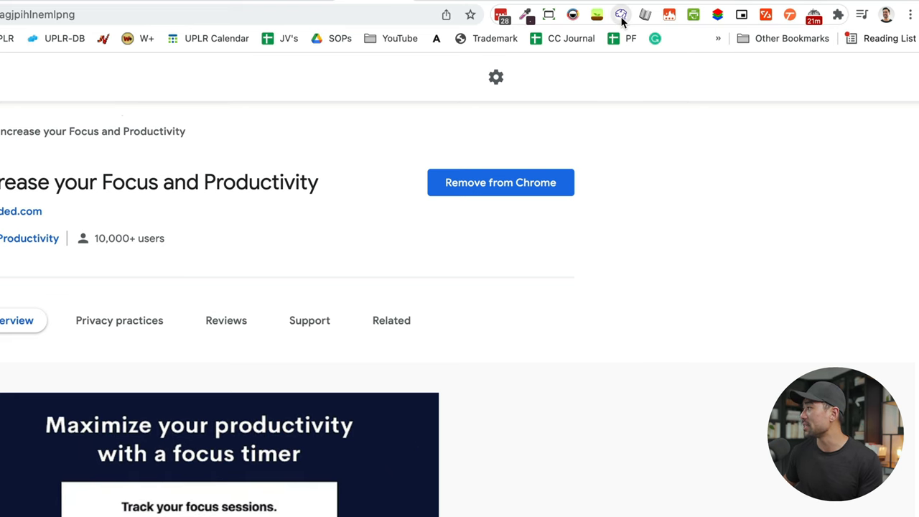
Step: Choose an ambient sound in the focus extension's panel and browse soundscapes like Campfire, Rain and Waves
left_click(621, 15)
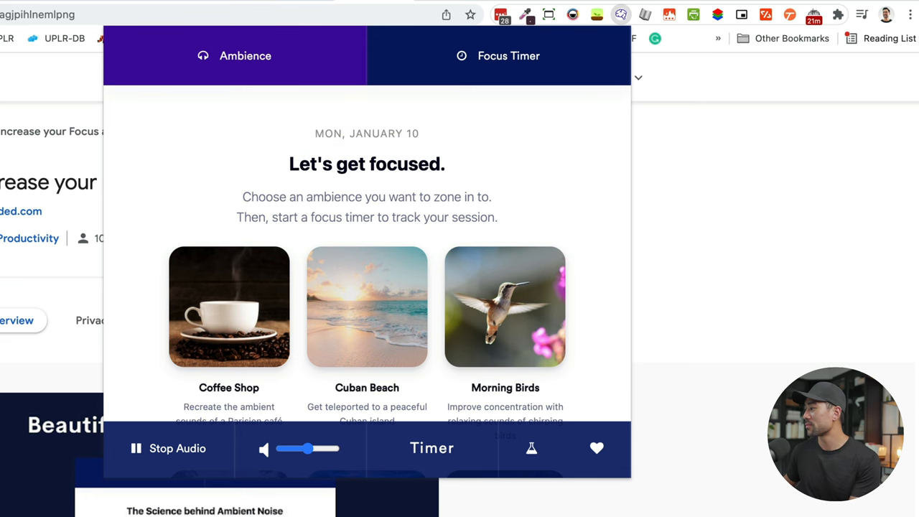
left_click(367, 306)
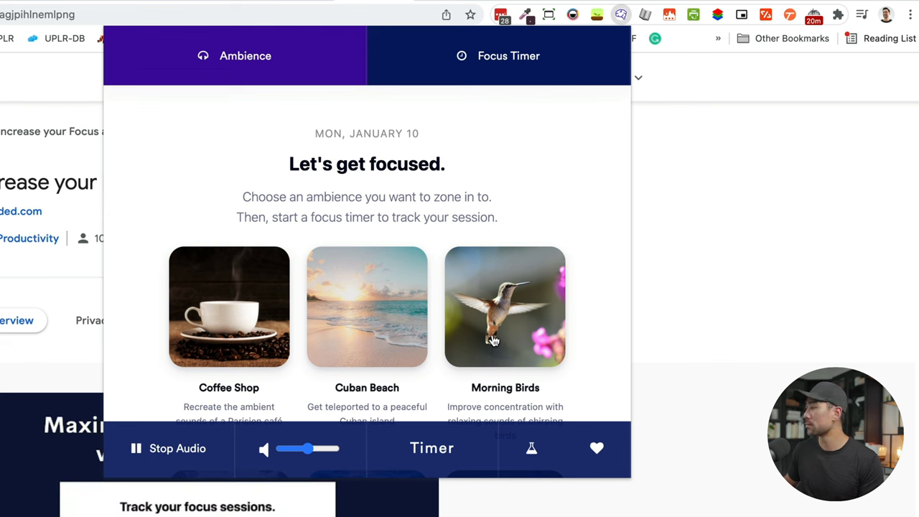
scroll("down", 3)
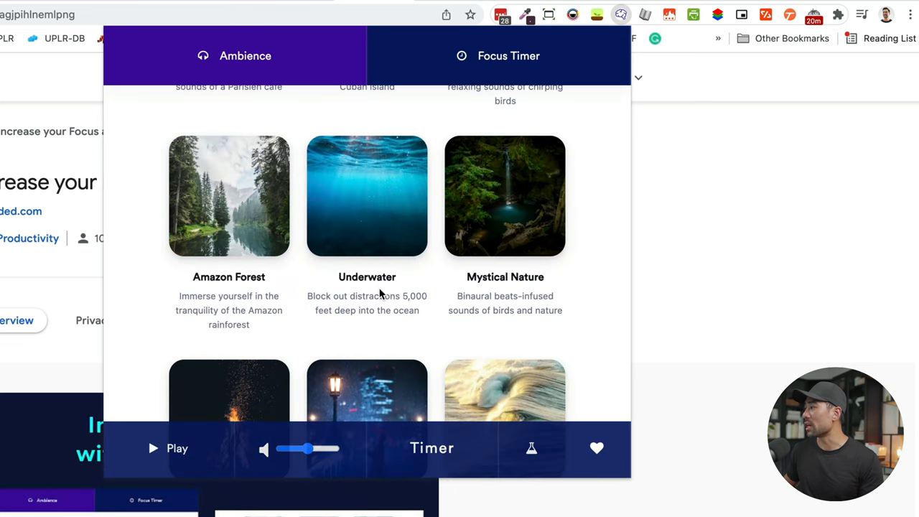
scroll("down", 3)
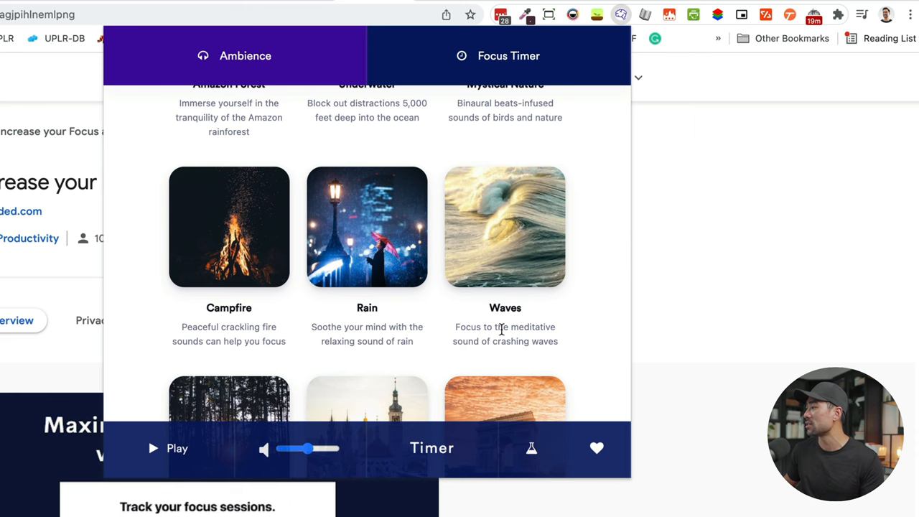
scroll("down", 3)
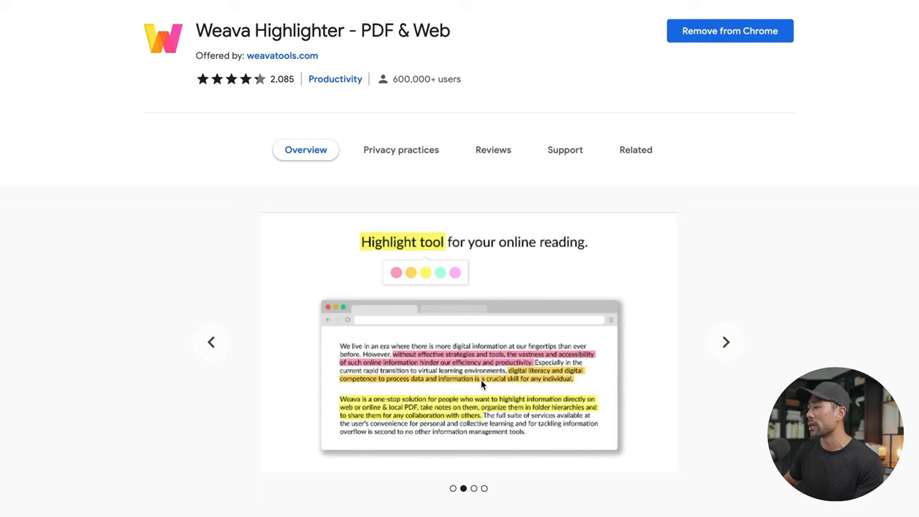
Step: Step through Weava's feature screenshots to the folders feature in the store carousel
left_click(726, 342)
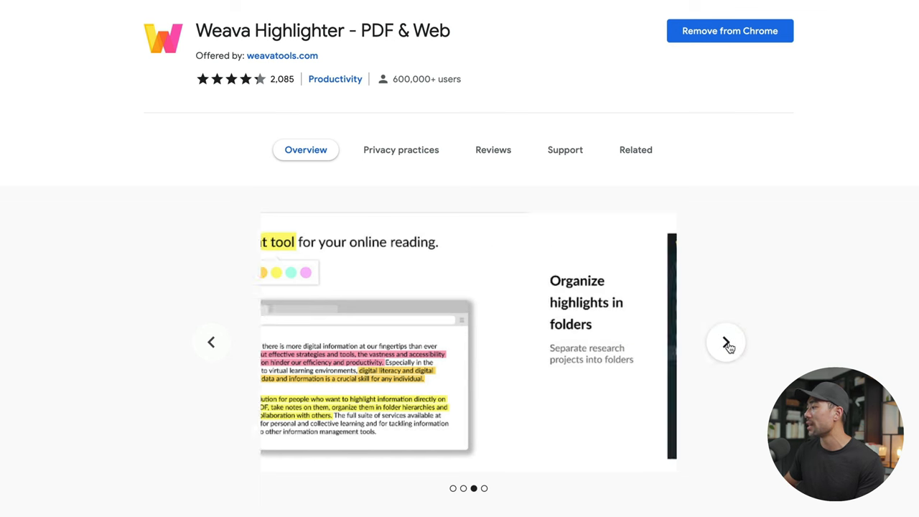
left_click(727, 342)
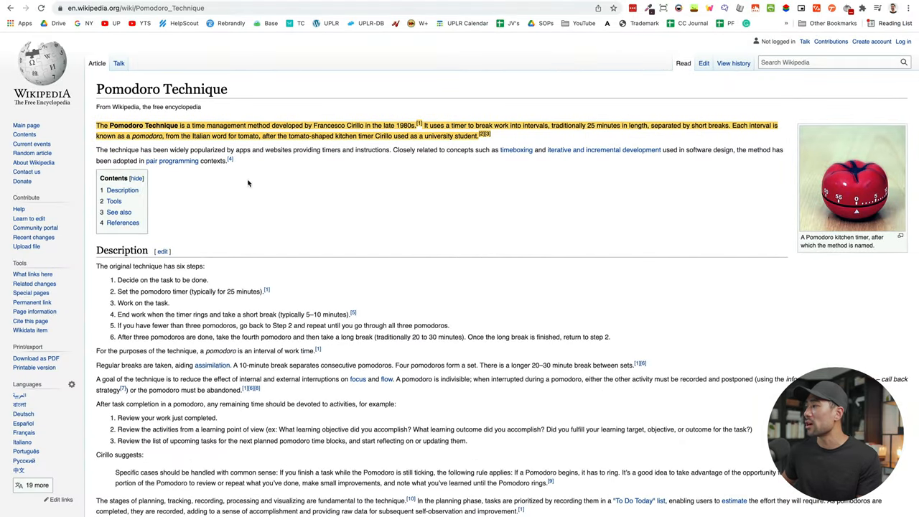
mouse_move(491, 276)
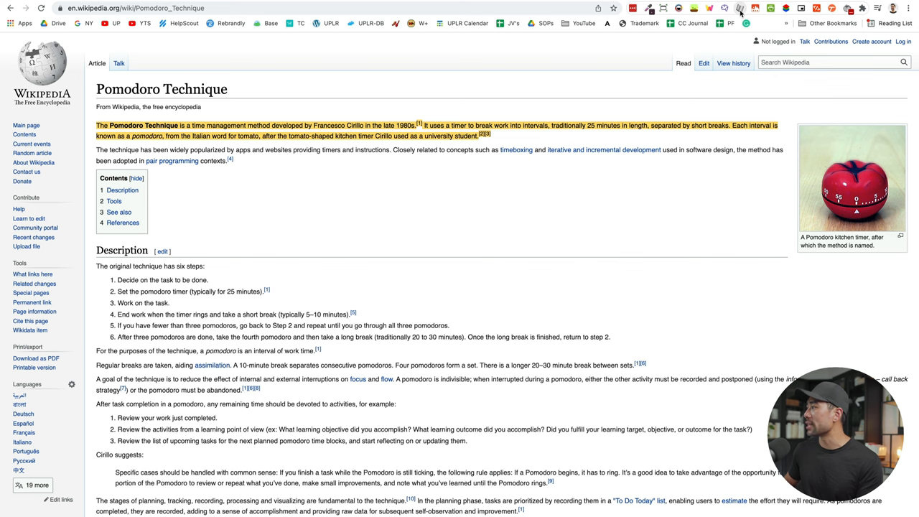
Step: Speed-read the current page with SwiftRead, raising Target WPM and Words at a time
left_click(739, 8)
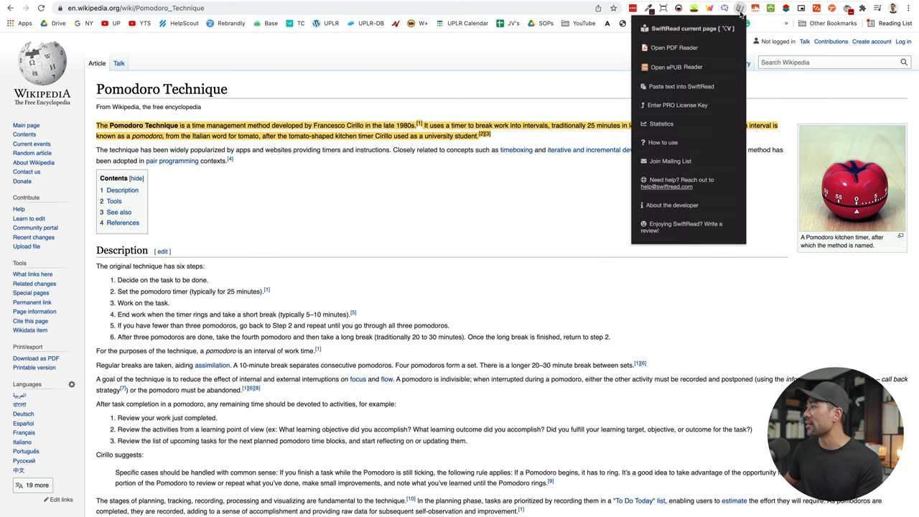
mouse_move(682, 29)
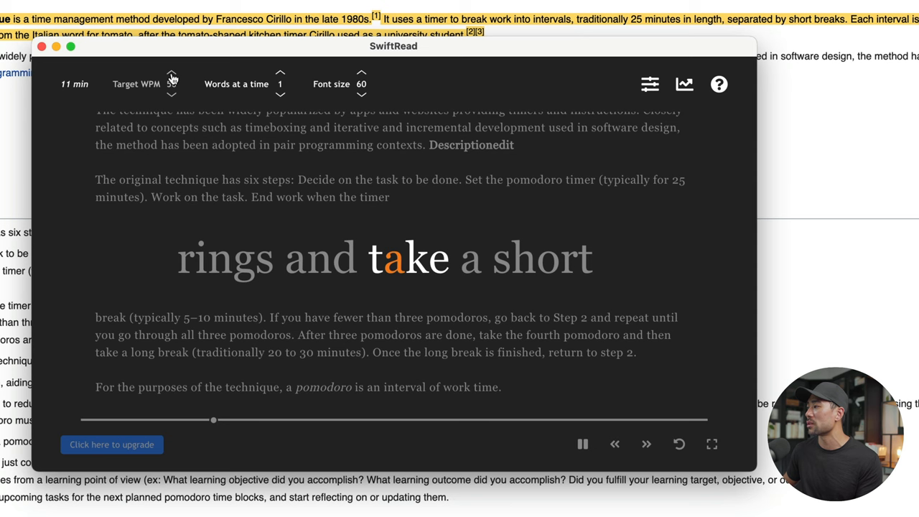
left_click(170, 78)
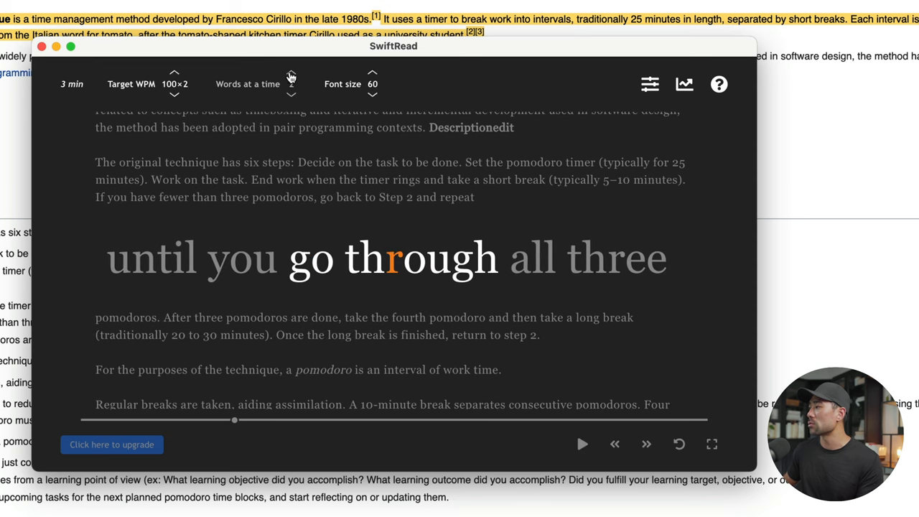
left_click(290, 74)
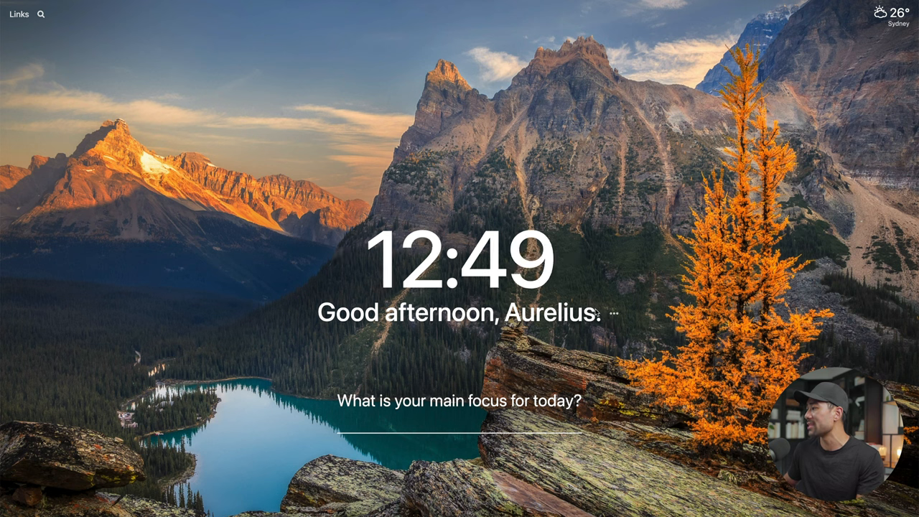
Step: Enter 'Record new video' as today's main focus and view it in Momentum's Todo list
left_click(612, 313)
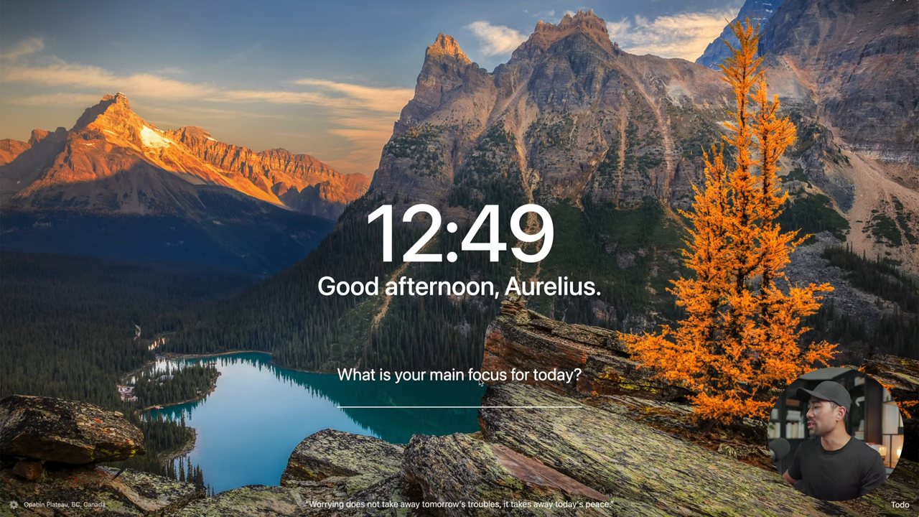
type("Record new video")
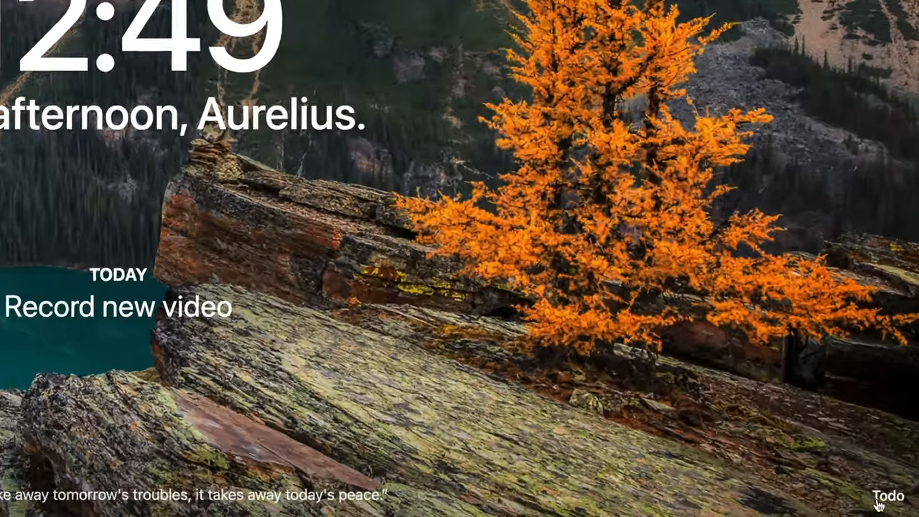
left_click(889, 496)
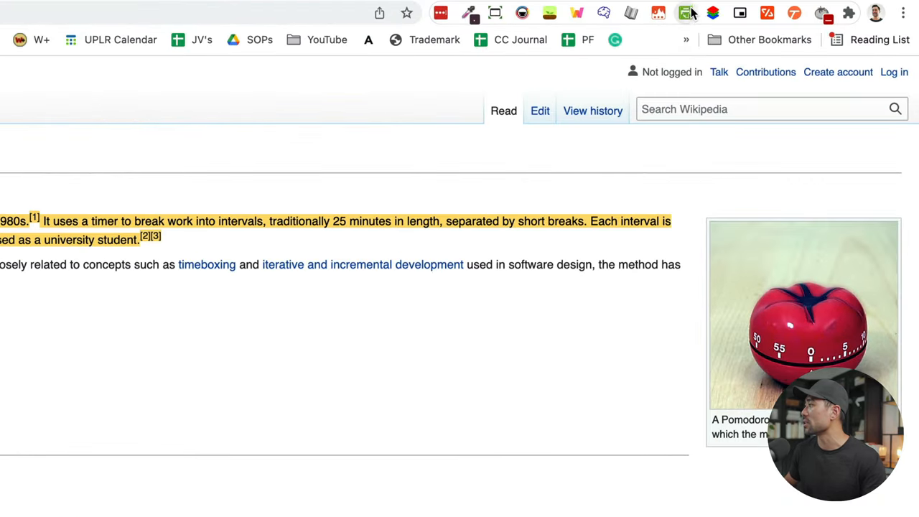
mouse_move(686, 13)
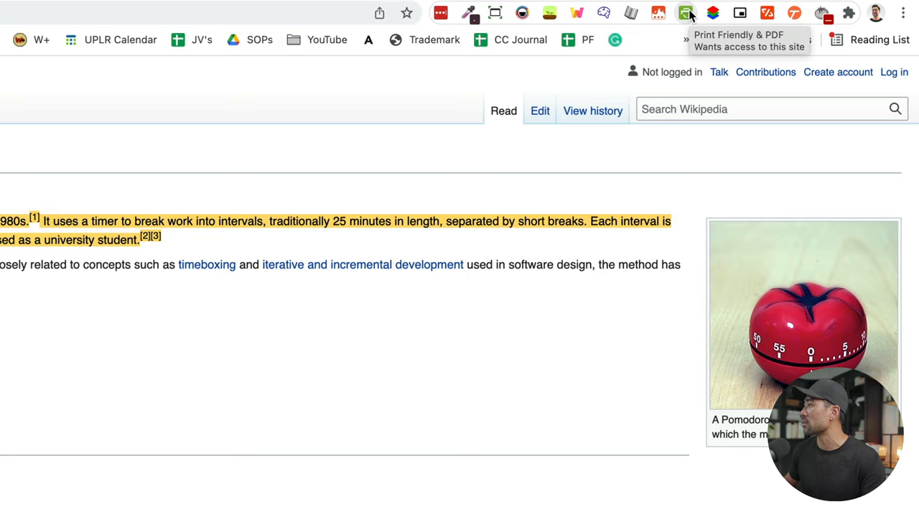
Step: Export the article as a PDF with Print Friendly & PDF and download the generated file
left_click(686, 13)
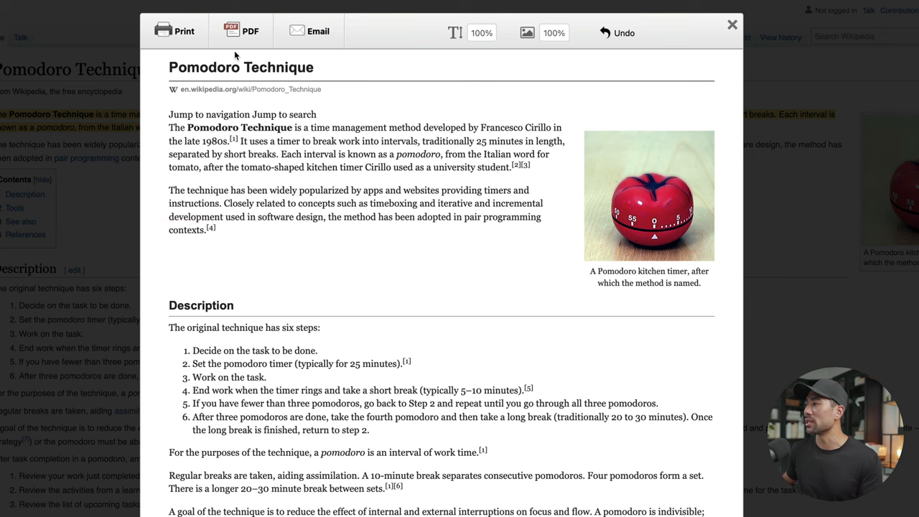
left_click(241, 31)
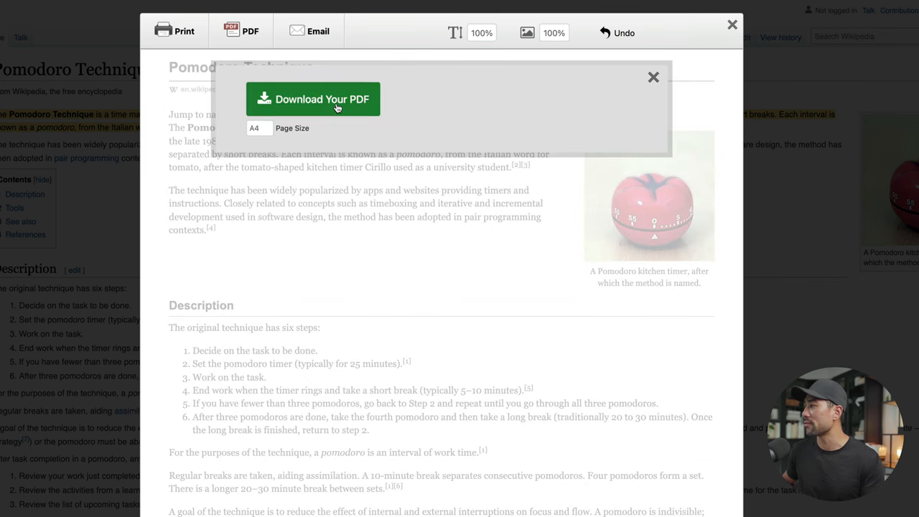
left_click(313, 99)
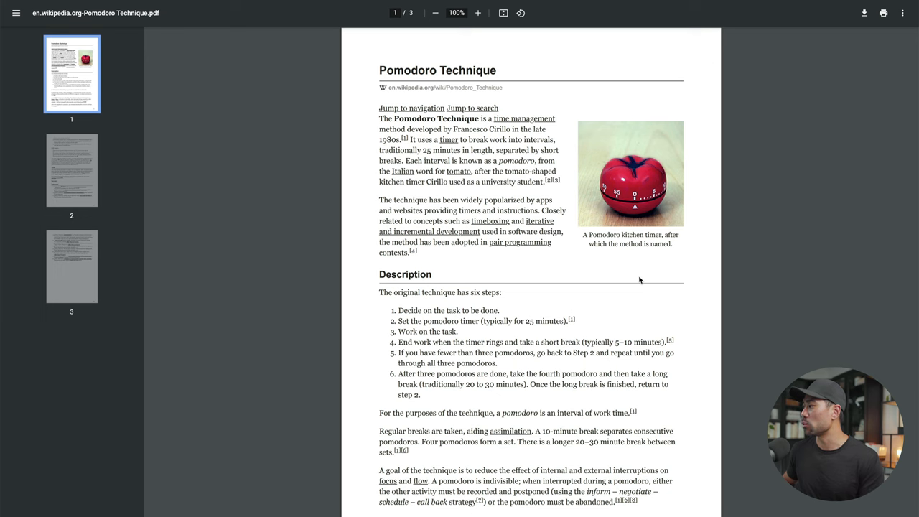